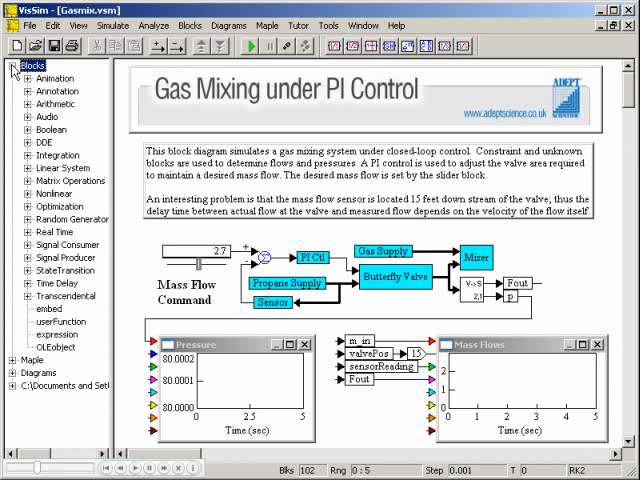
mouse_move(392, 284)
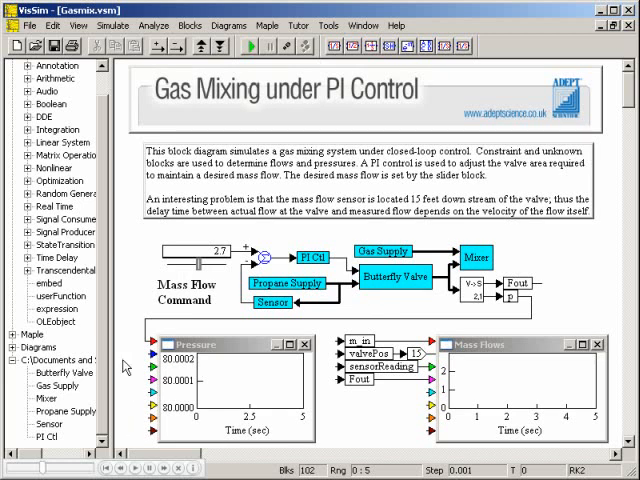
mouse_move(116, 30)
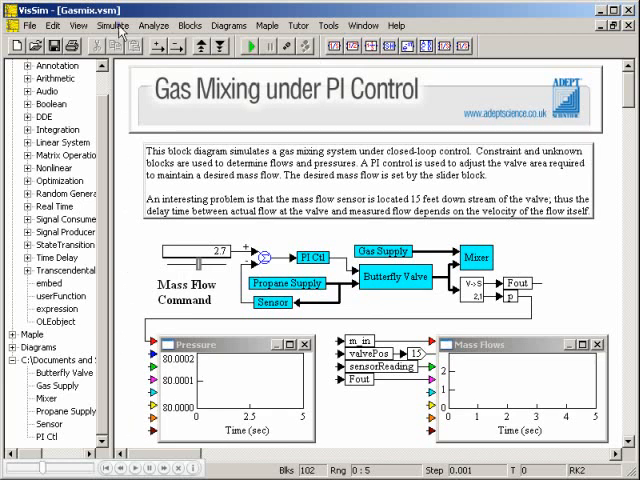
click(112, 24)
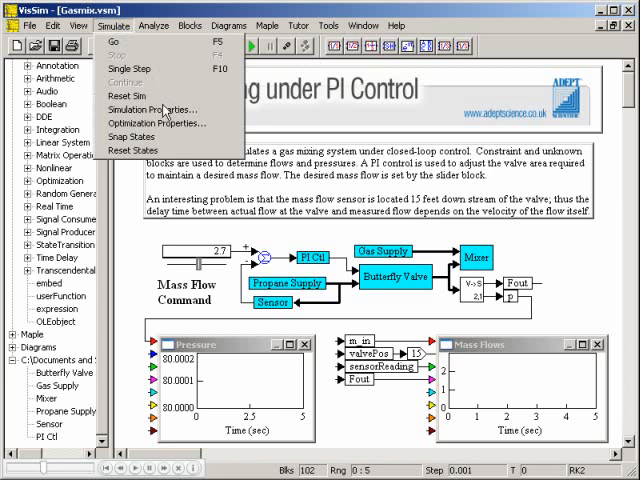
click(156, 110)
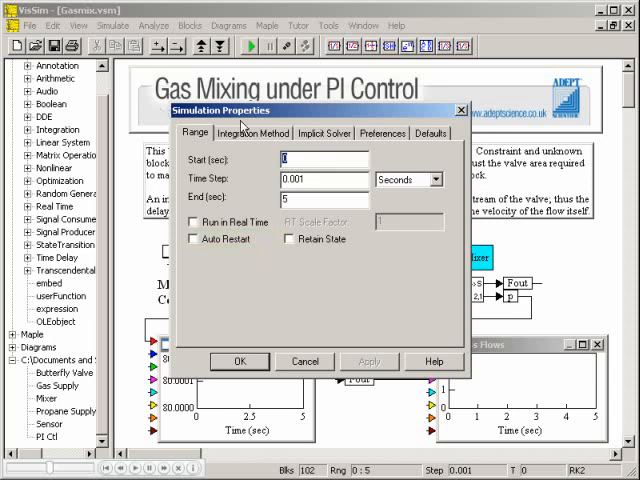
click(254, 132)
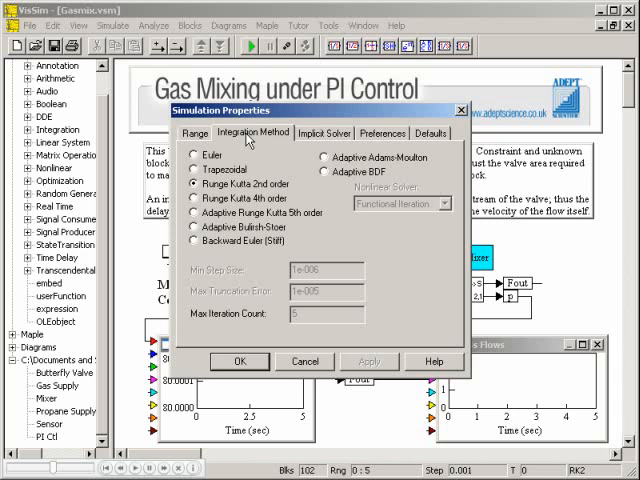
click(324, 132)
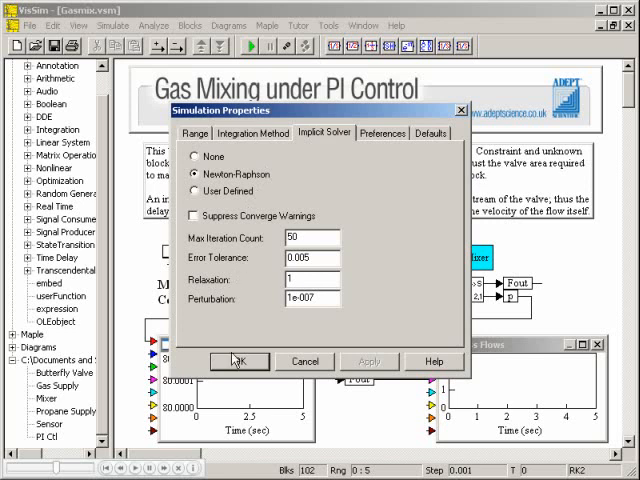
click(236, 360)
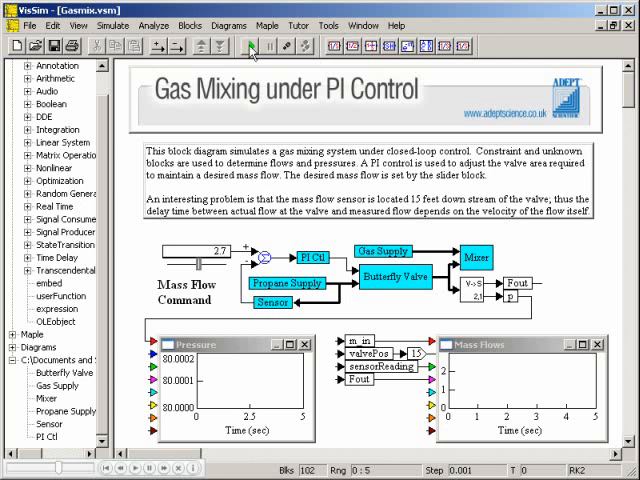
mouse_move(250, 48)
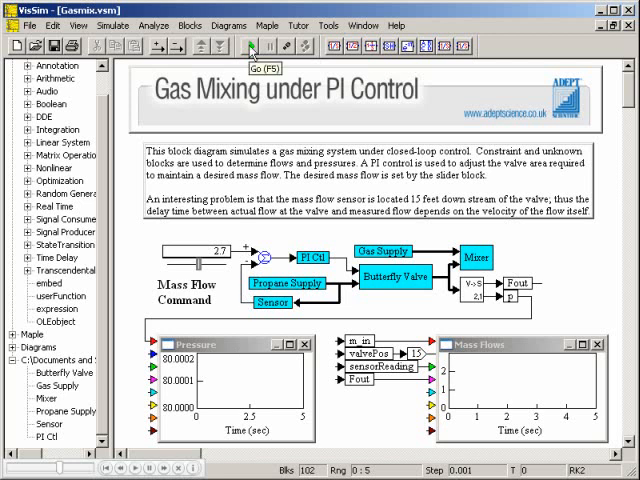
Run the gas-mixing simulation to fill its plots, then start a new empty diagram.
click(248, 48)
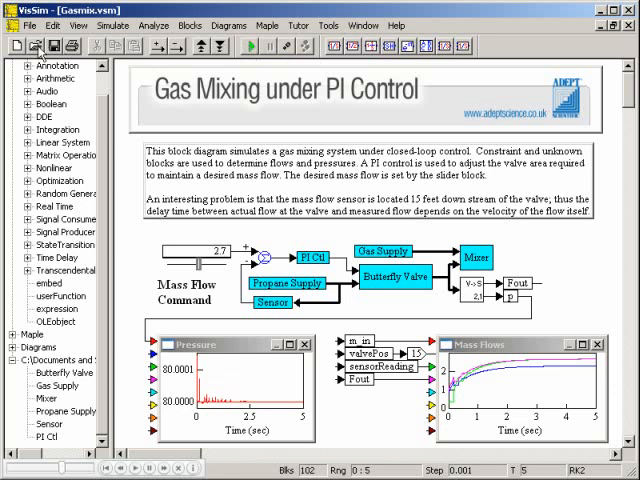
click(14, 46)
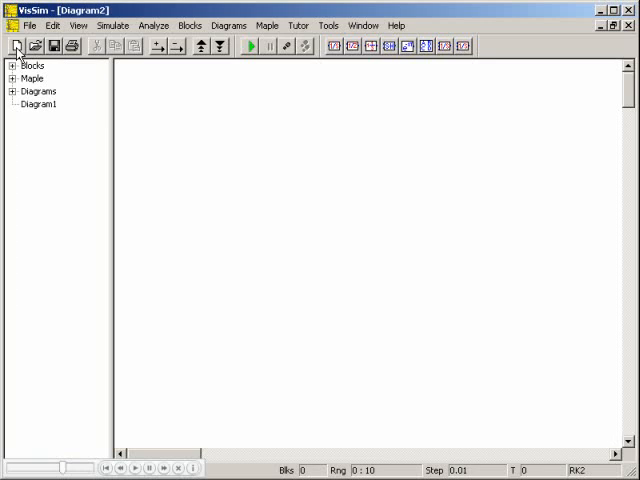
mouse_move(188, 24)
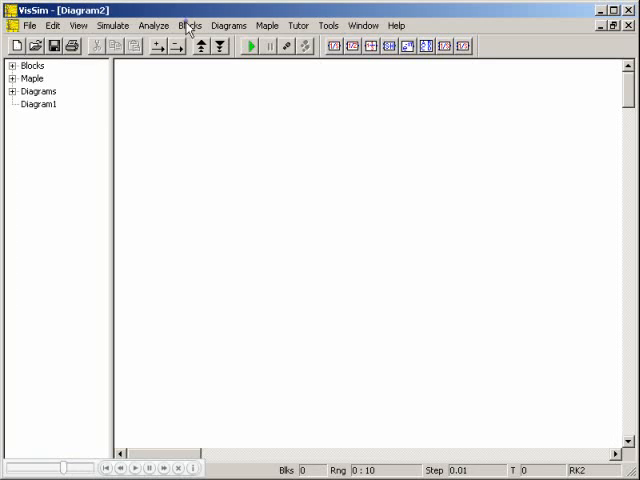
Place a sinusoid source and a plot block beside the gain in Diagram2.
click(188, 24)
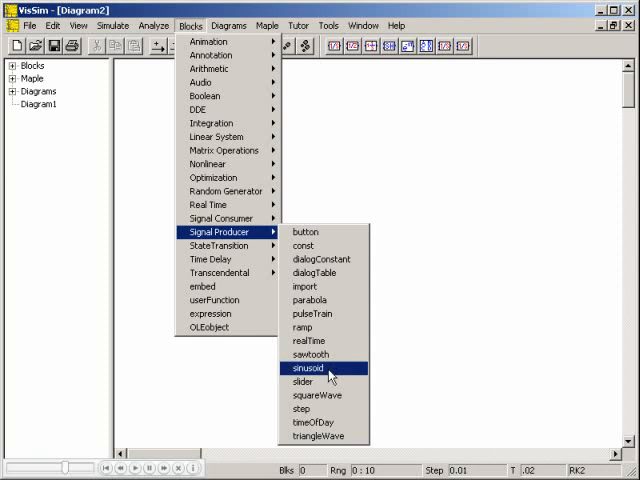
click(308, 368)
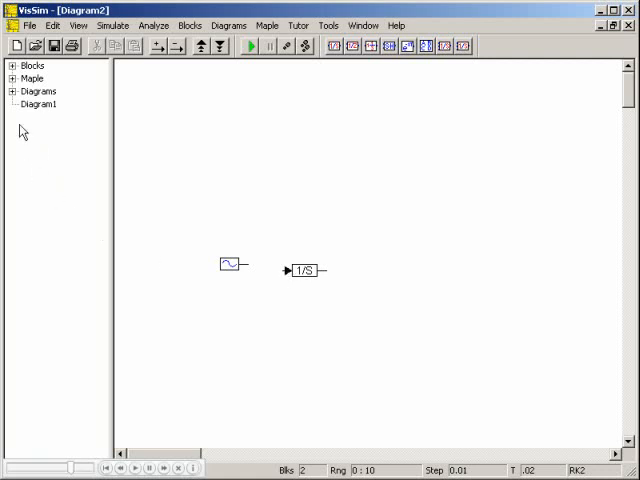
click(14, 64)
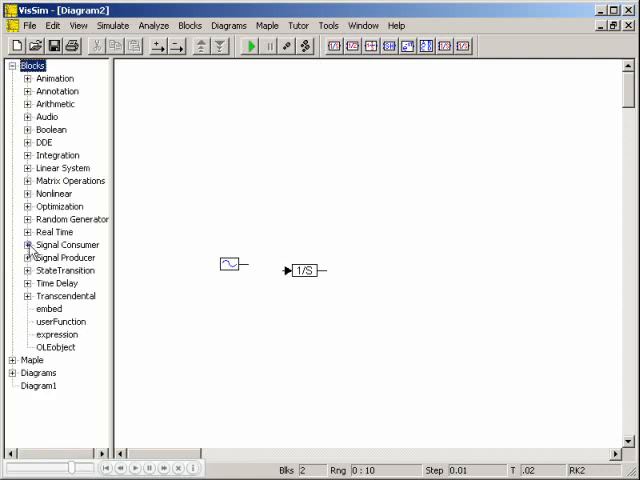
click(24, 244)
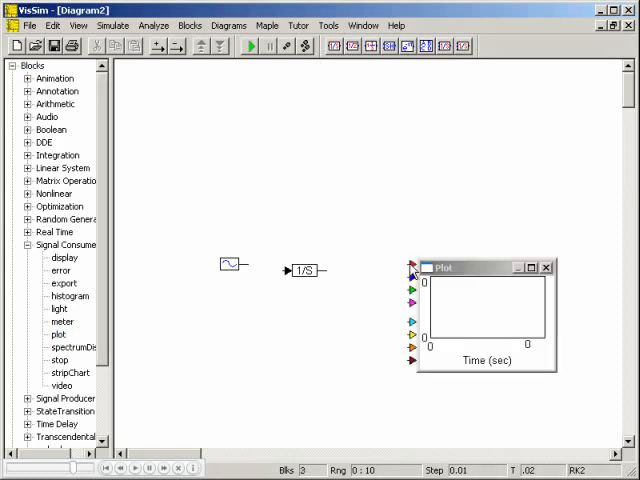
drag(248, 264, 288, 272)
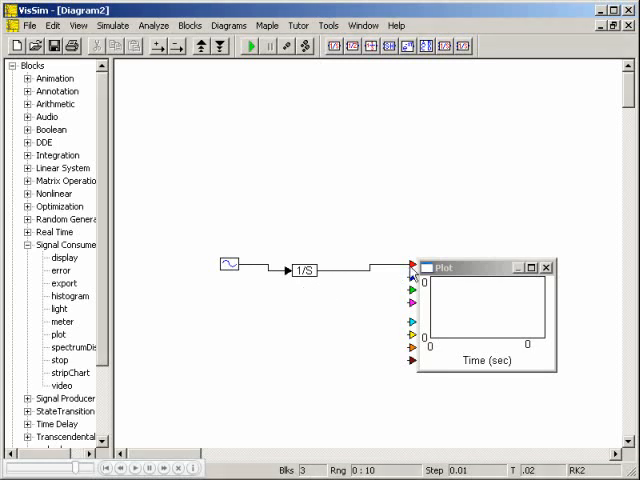
mouse_move(258, 136)
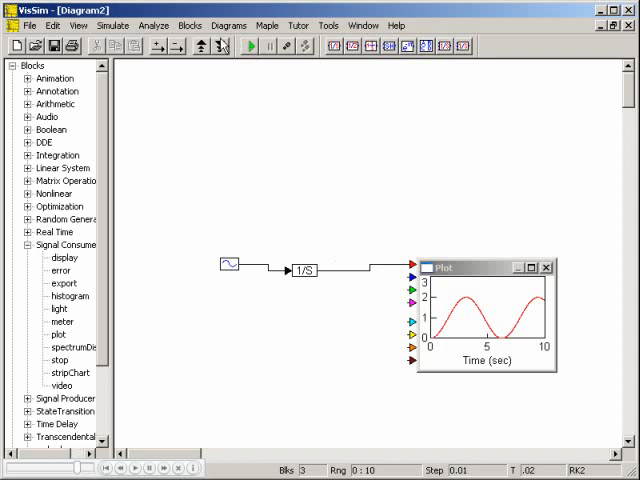
Browse the Diagrams examples toward the process application DrainingTanks.
click(228, 24)
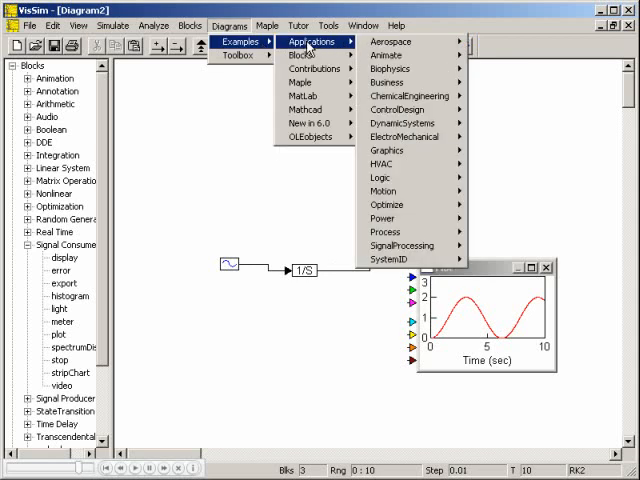
mouse_move(390, 232)
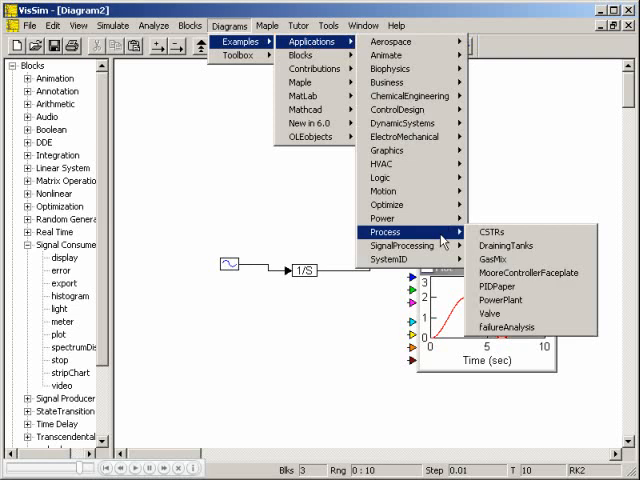
mouse_move(516, 244)
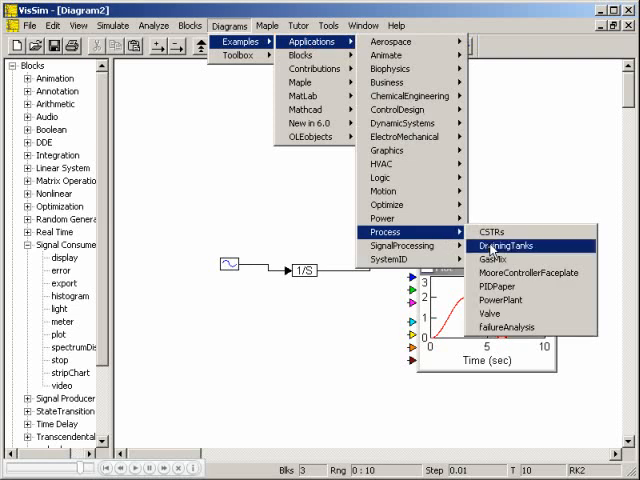